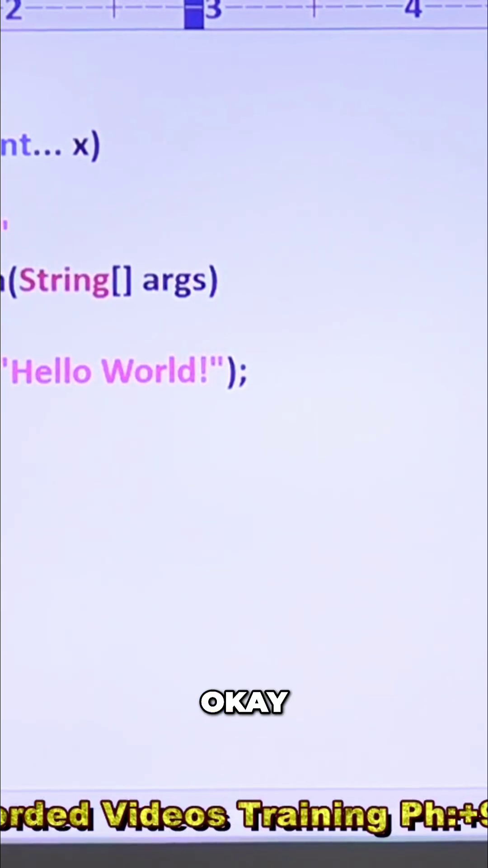
text(var-arg me)
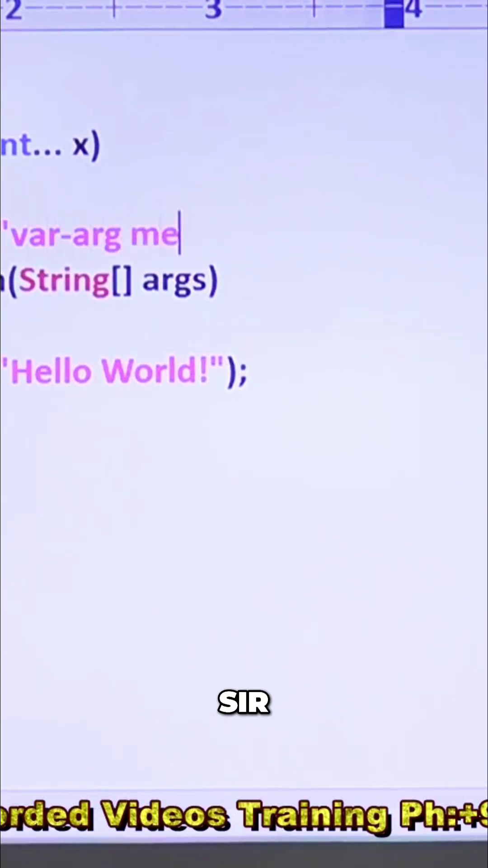